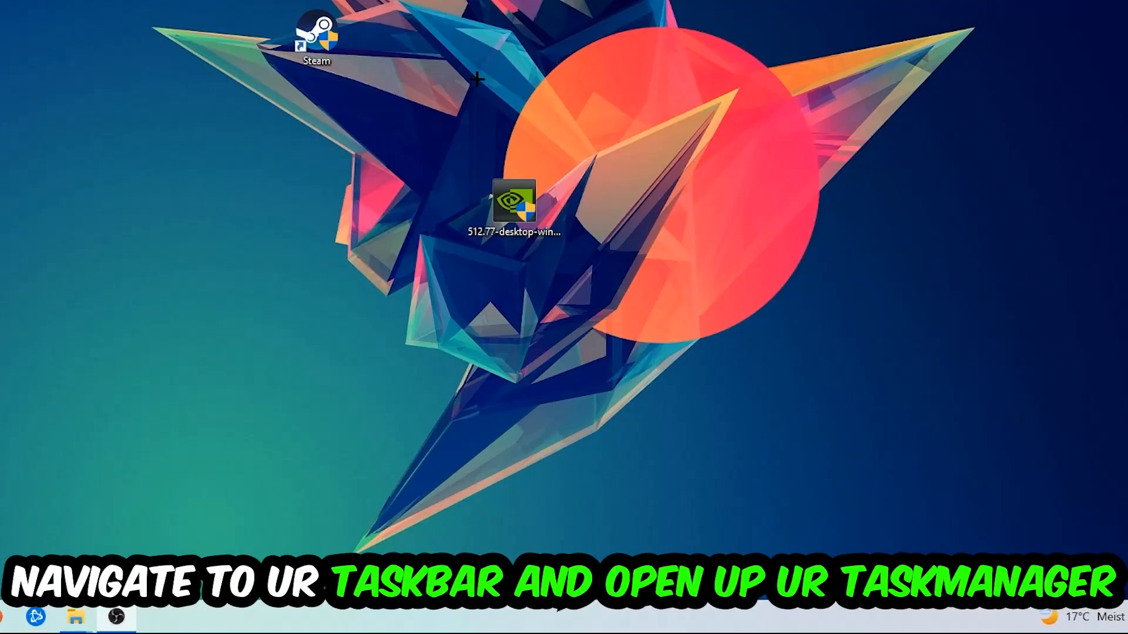
- Launch Task Manager from the taskbar's right-click menu to view running processes
{"action": "right_click", "coordinate": [561, 618]}
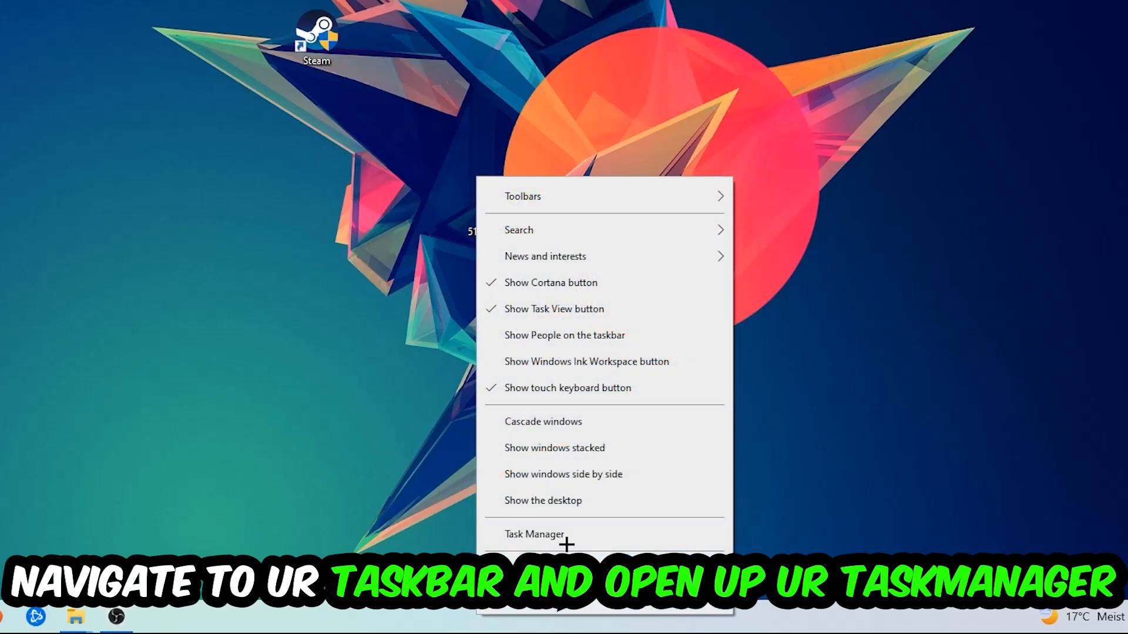
{"action": "left_click", "coordinate": [535, 534]}
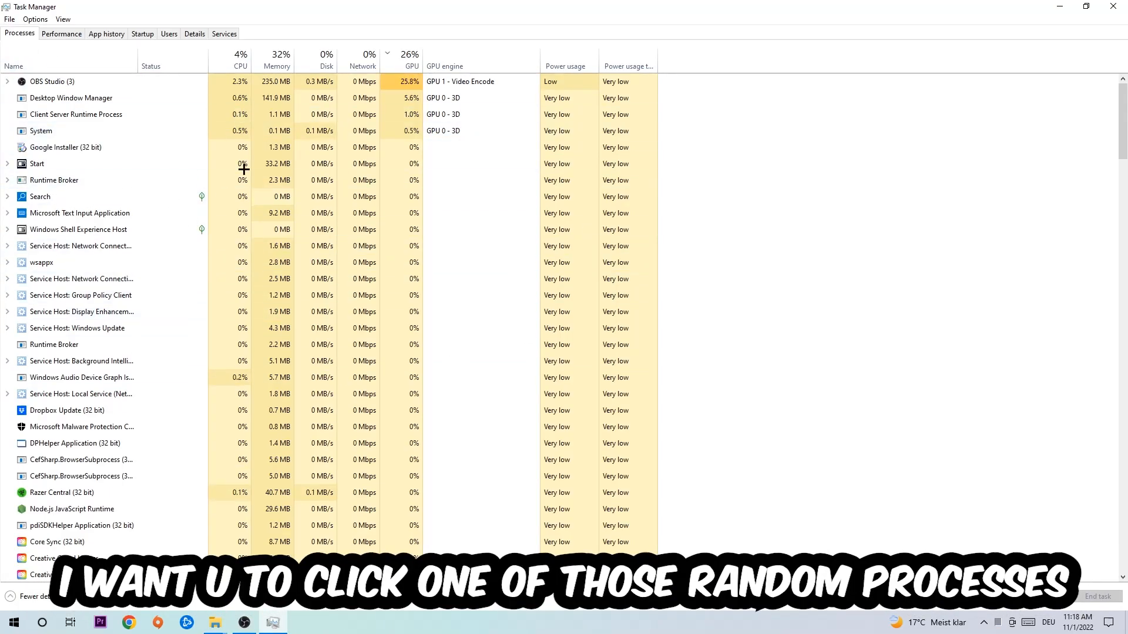
- End the Microsoft Text Input Application process from the Processes list
{"action": "left_click", "coordinate": [79, 197]}
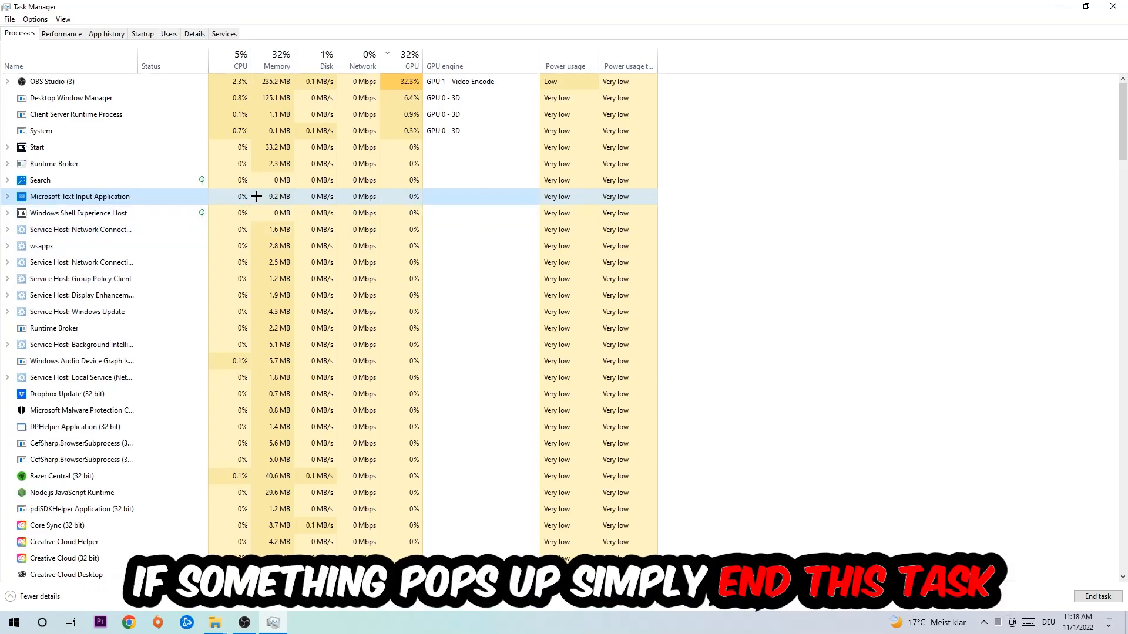
{"action": "right_click", "coordinate": [79, 196]}
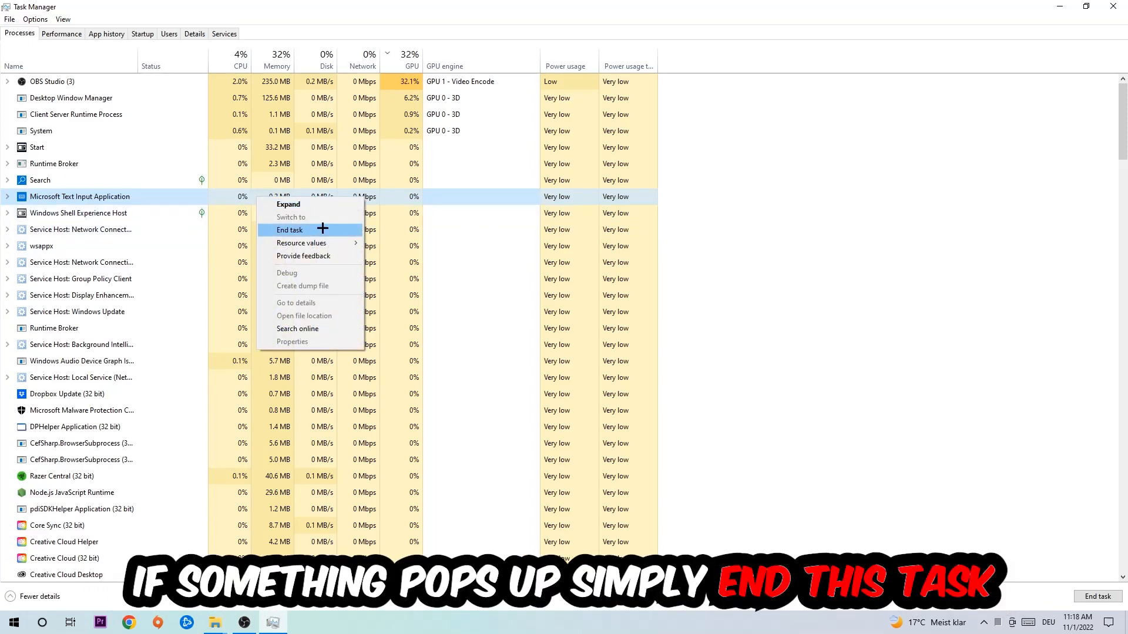
{"action": "left_click", "coordinate": [289, 230]}
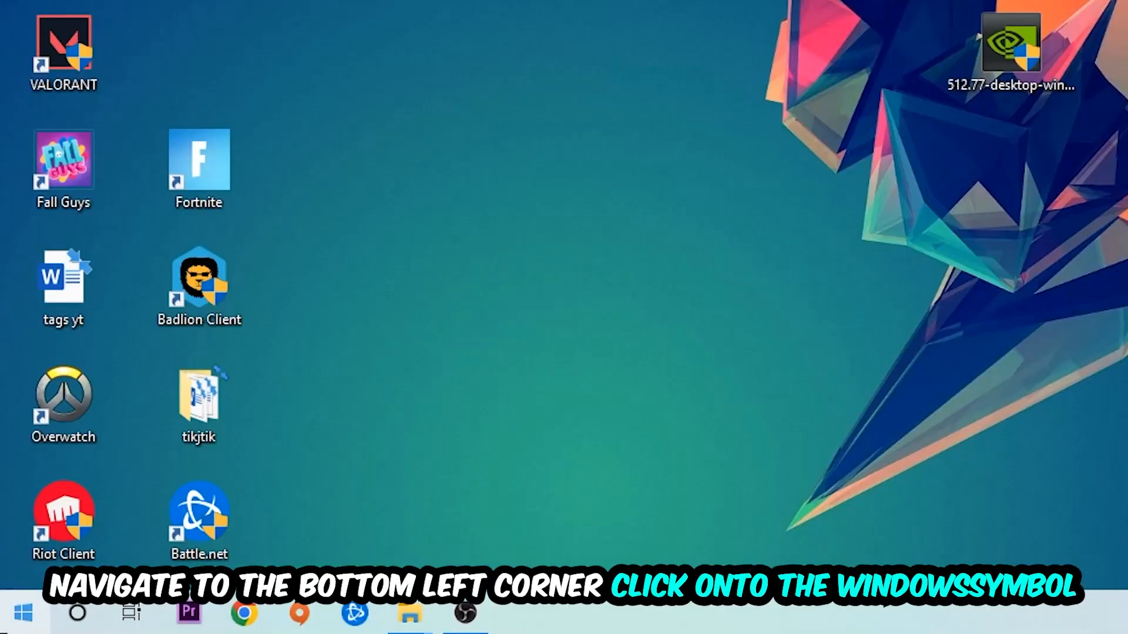
- Confirm Windows Update reports the PC up to date, then drag the Steam shortcut leftward
{"action": "left_click", "coordinate": [272, 622]}
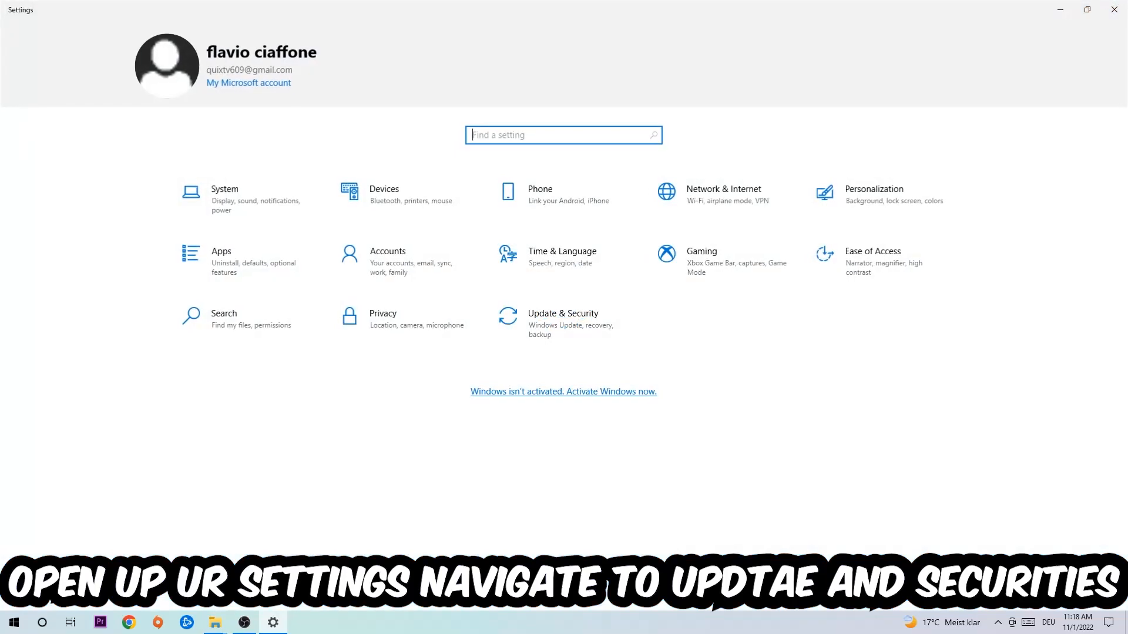
{"action": "left_click", "coordinate": [564, 323]}
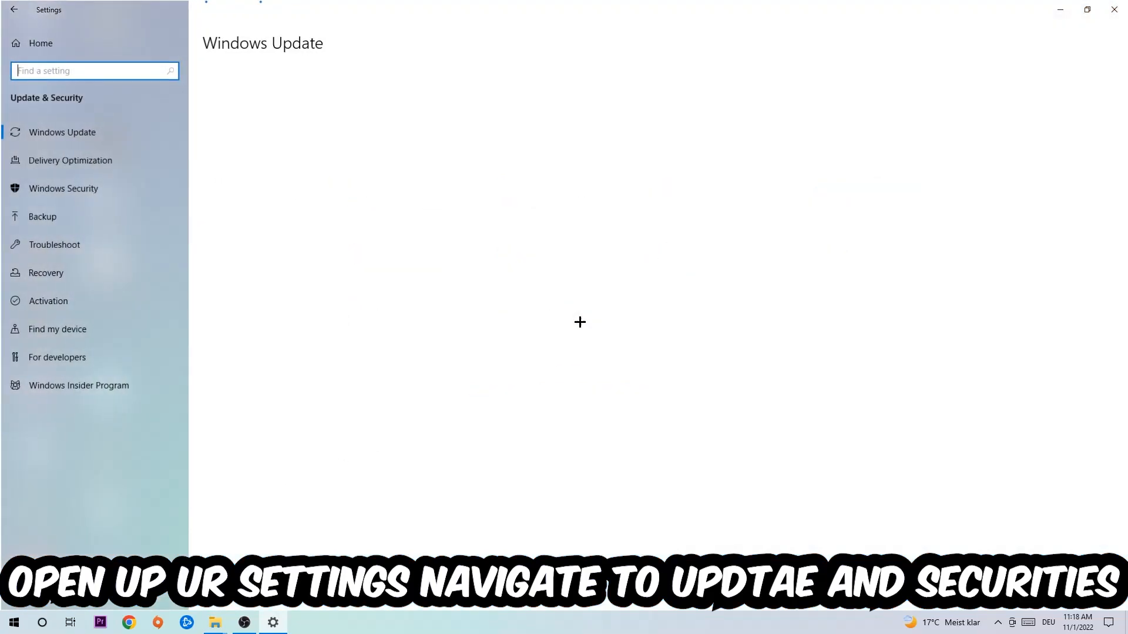
{"action": "left_click", "coordinate": [62, 132]}
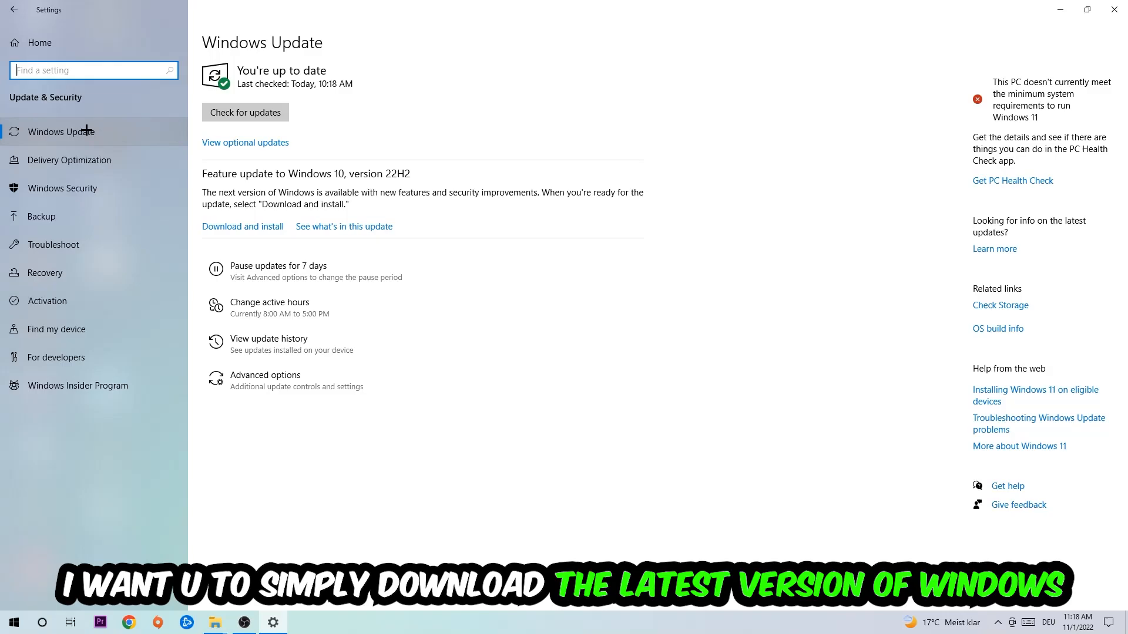
{"action": "mouse_move", "coordinate": [414, 96]}
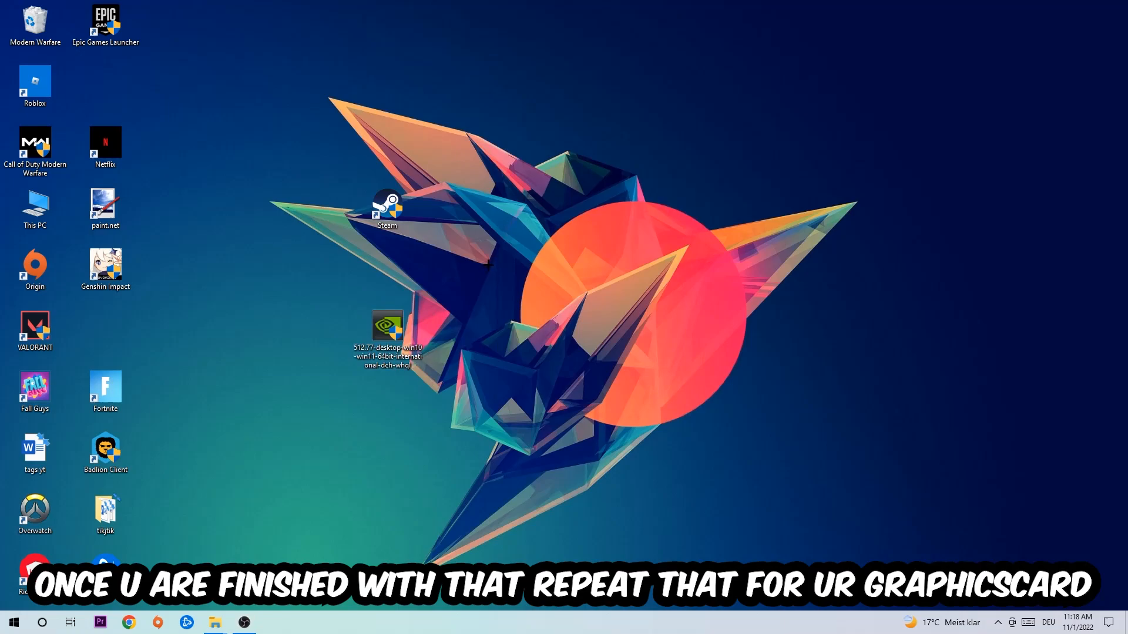
{"action": "left_click_drag", "start_coordinate": [387, 327], "coordinate": [105, 327]}
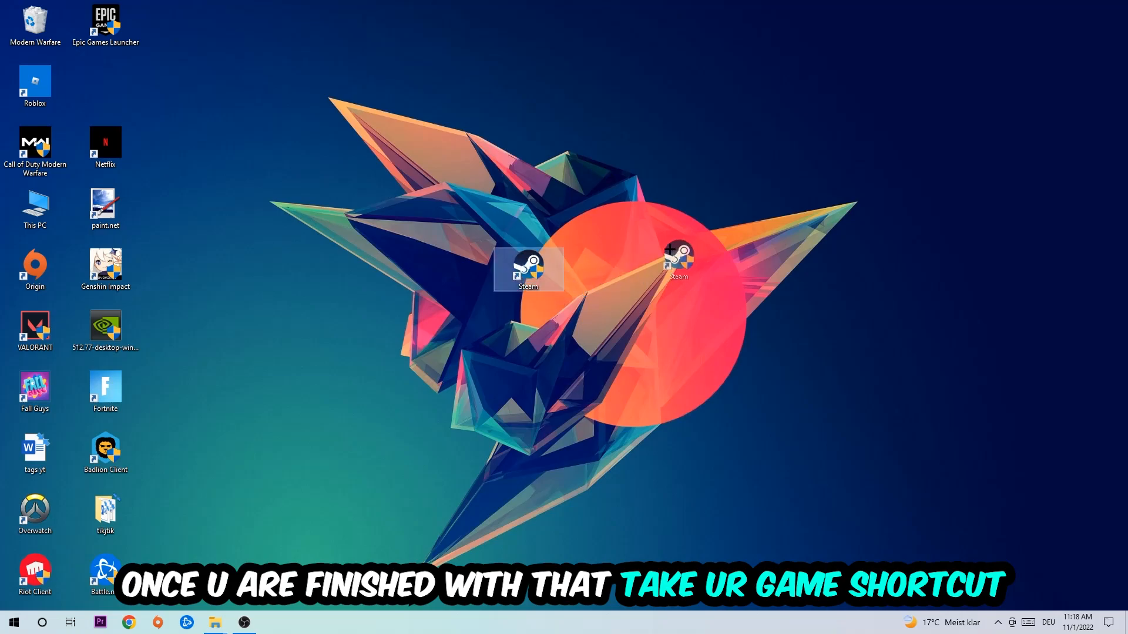
- Bring up the Compatibility tab in the Steam shortcut's Properties
{"action": "right_click", "coordinate": [528, 269]}
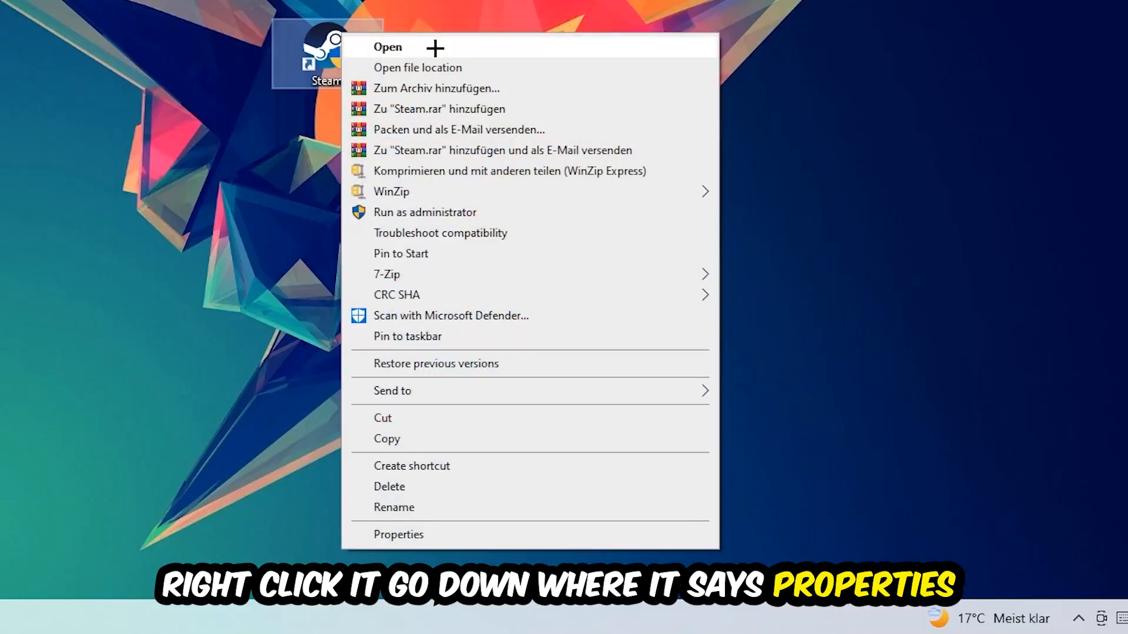
{"action": "left_click", "coordinate": [398, 535]}
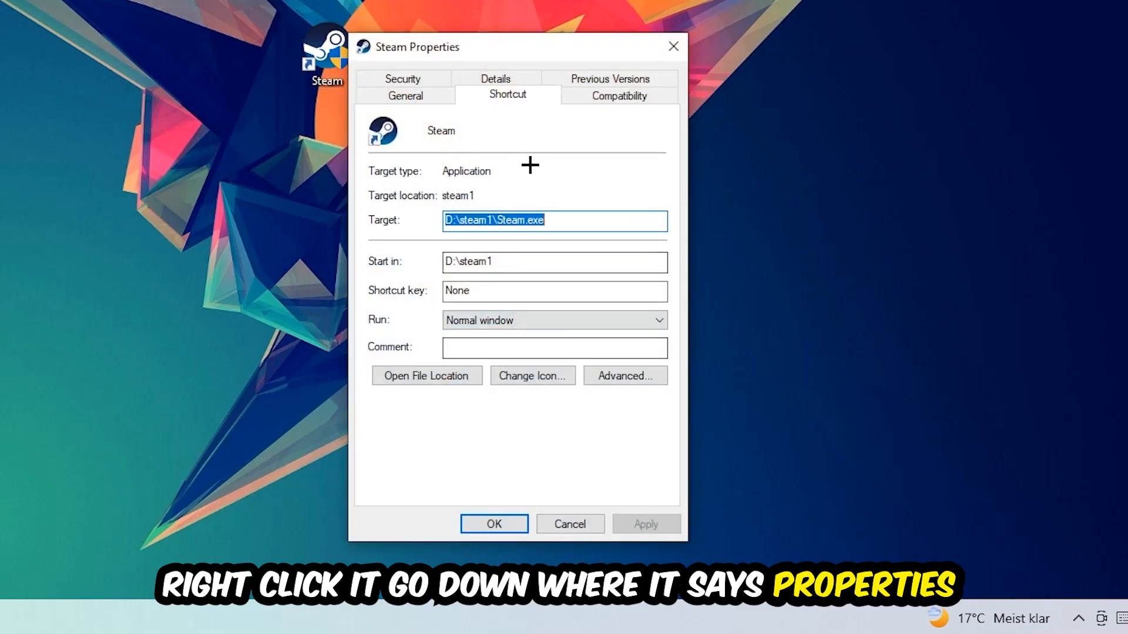
{"action": "left_click", "coordinate": [618, 95]}
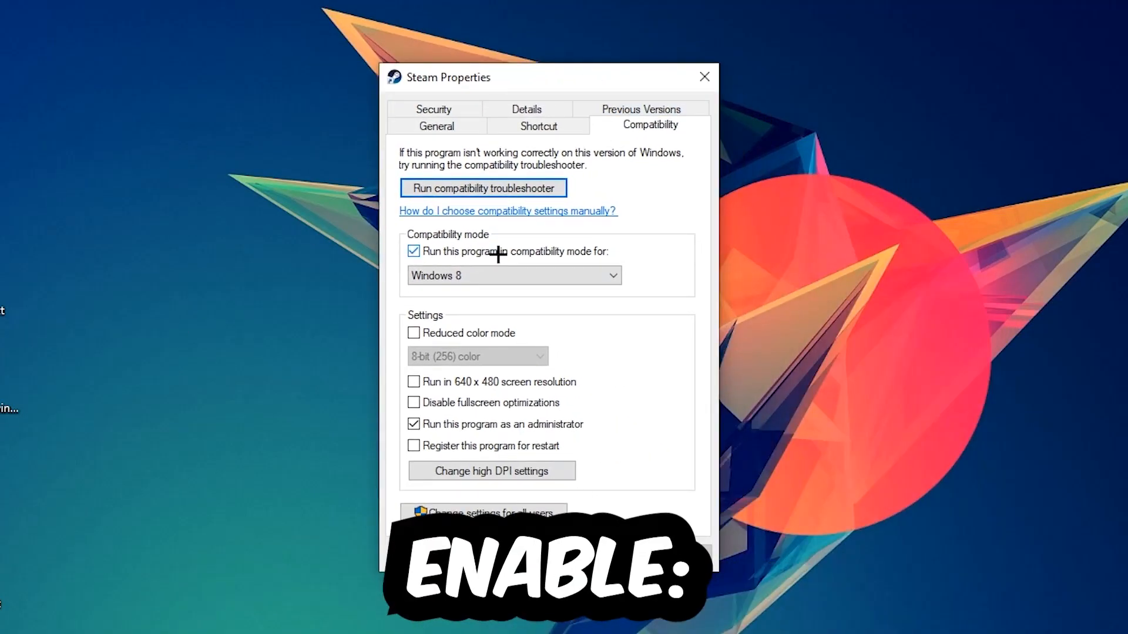
{"action": "mouse_move", "coordinate": [532, 277]}
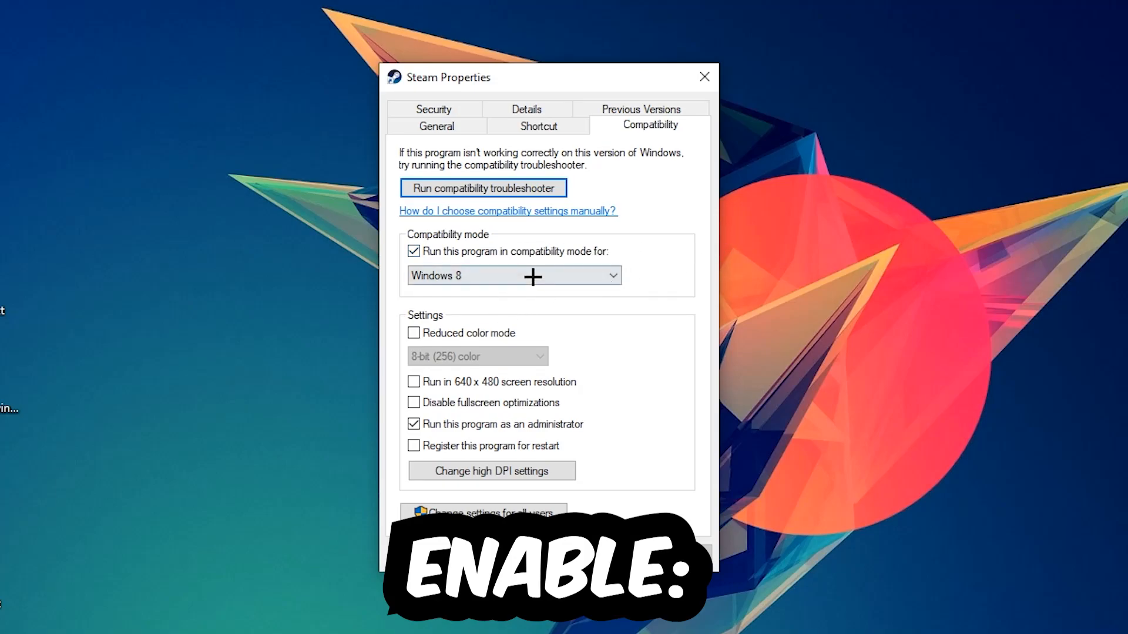
{"action": "mouse_move", "coordinate": [648, 477]}
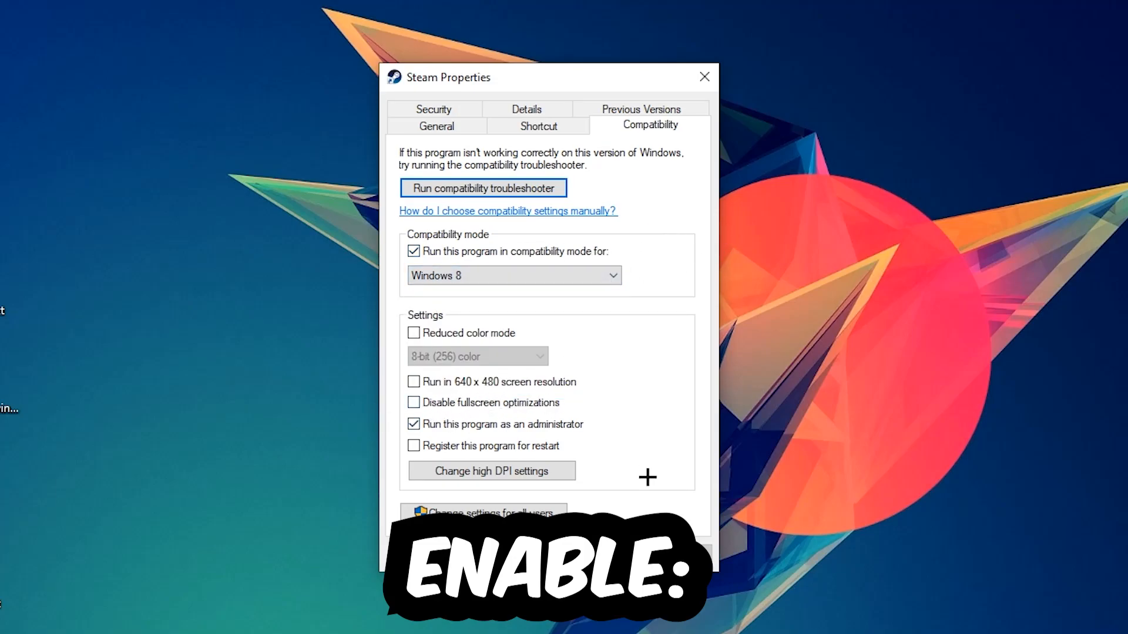